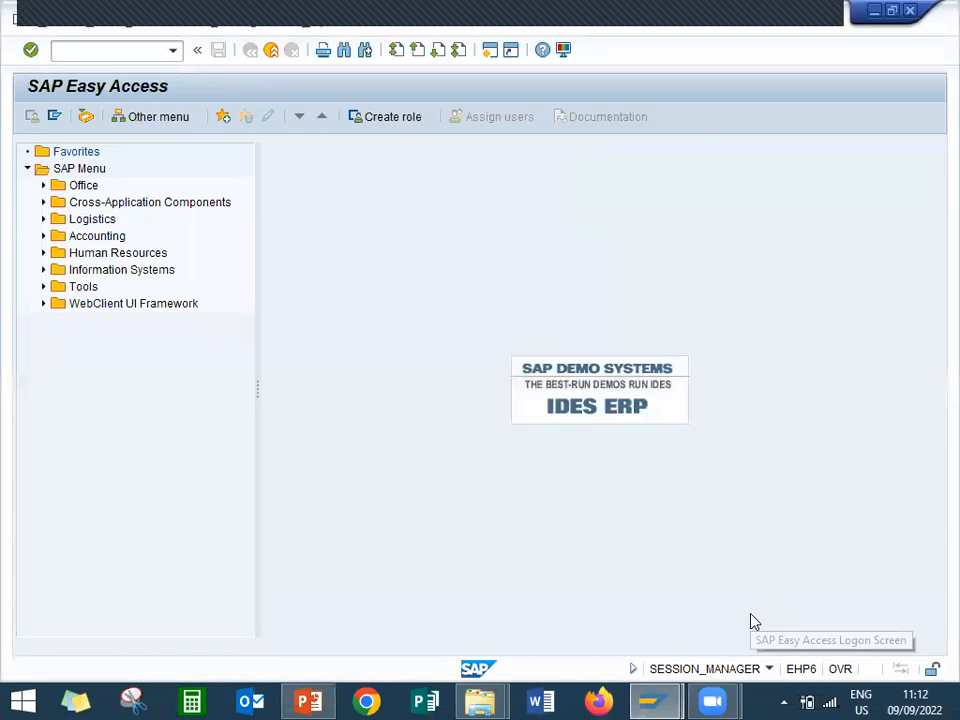
- Start transaction VA51 to reach the Create Item Proposal initial screen for LD01 / LD / LD
left_click(110, 52)
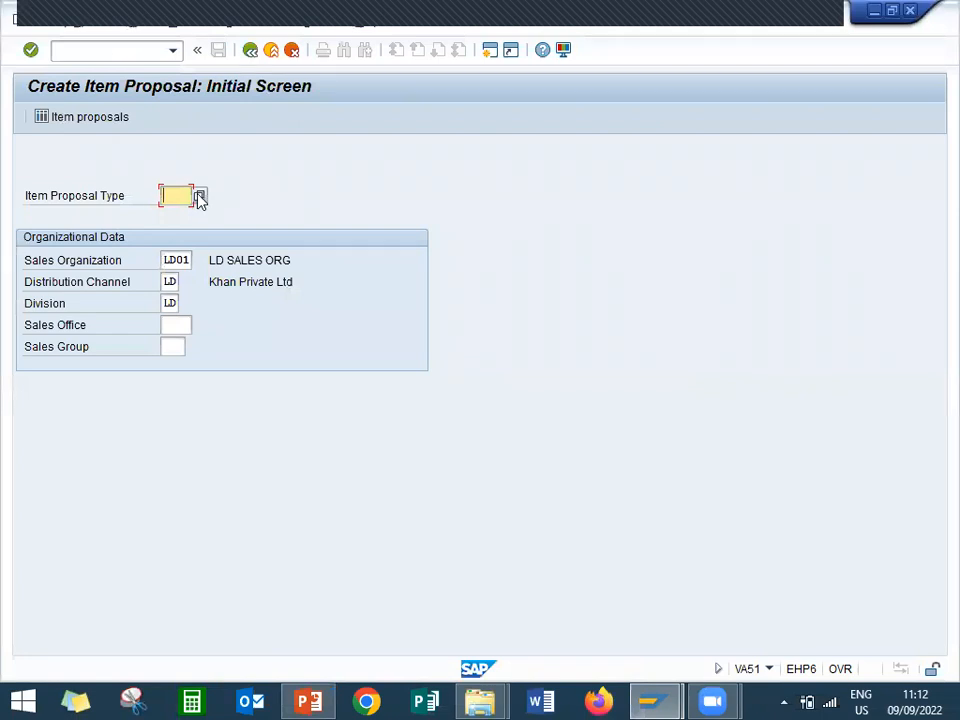
- Continue to the product proposal overview and enter description 'ITEM PROPSAL 11'
left_click(200, 196)
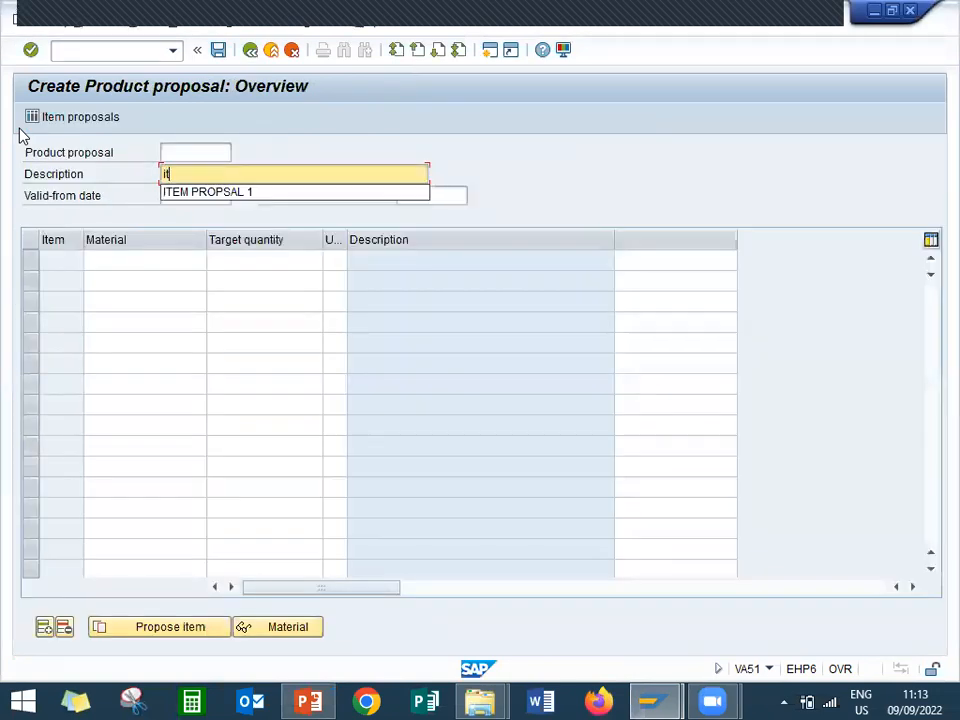
type("ITEM PROPSAL 11")
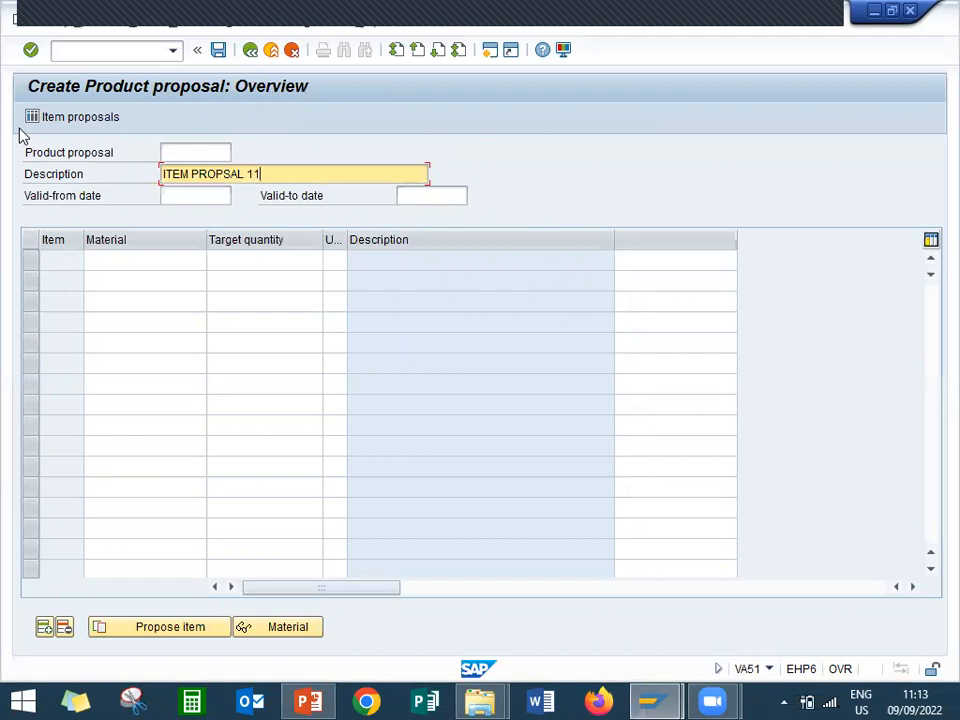
- Enter item rows 5624 at 55, 5757 at 65 and 5758 at 75 in the proposal table
left_click(144, 260)
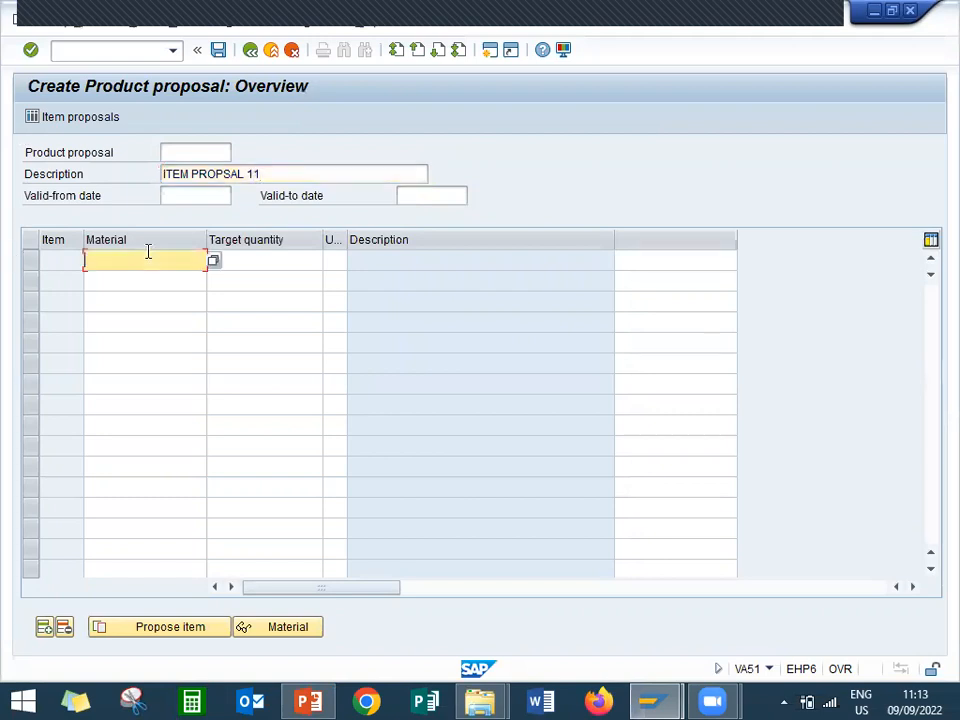
type("5624")
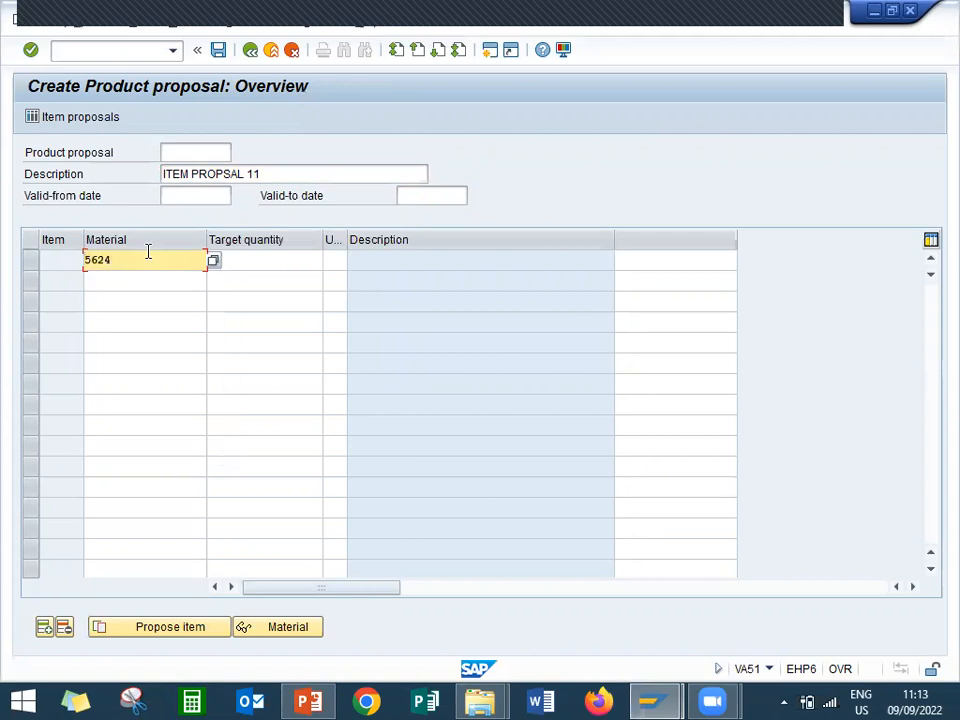
type("55")
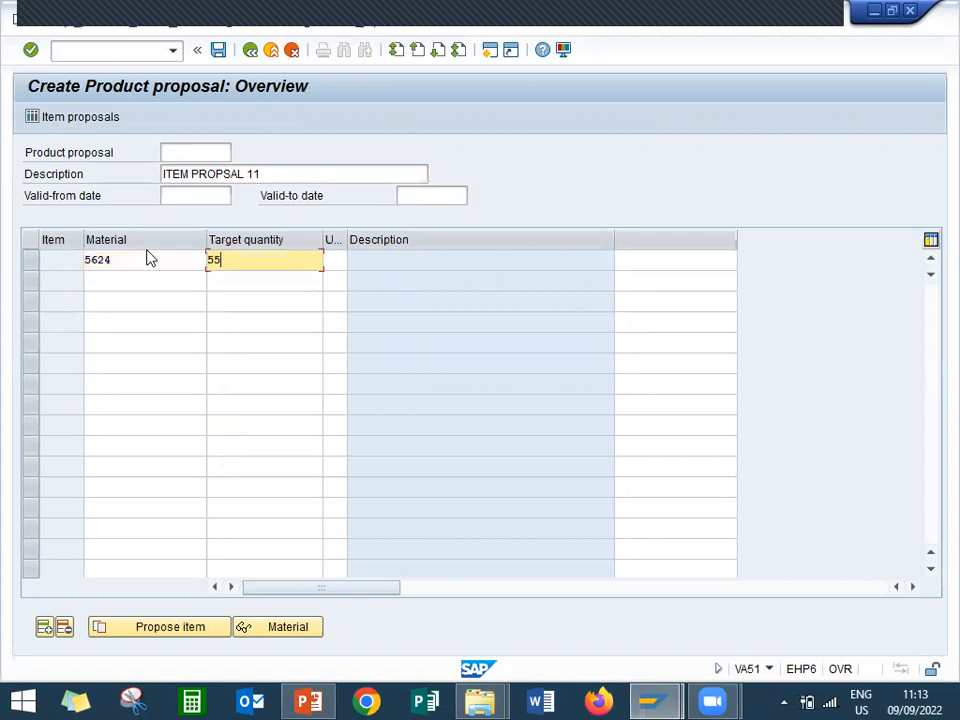
key("Enter")
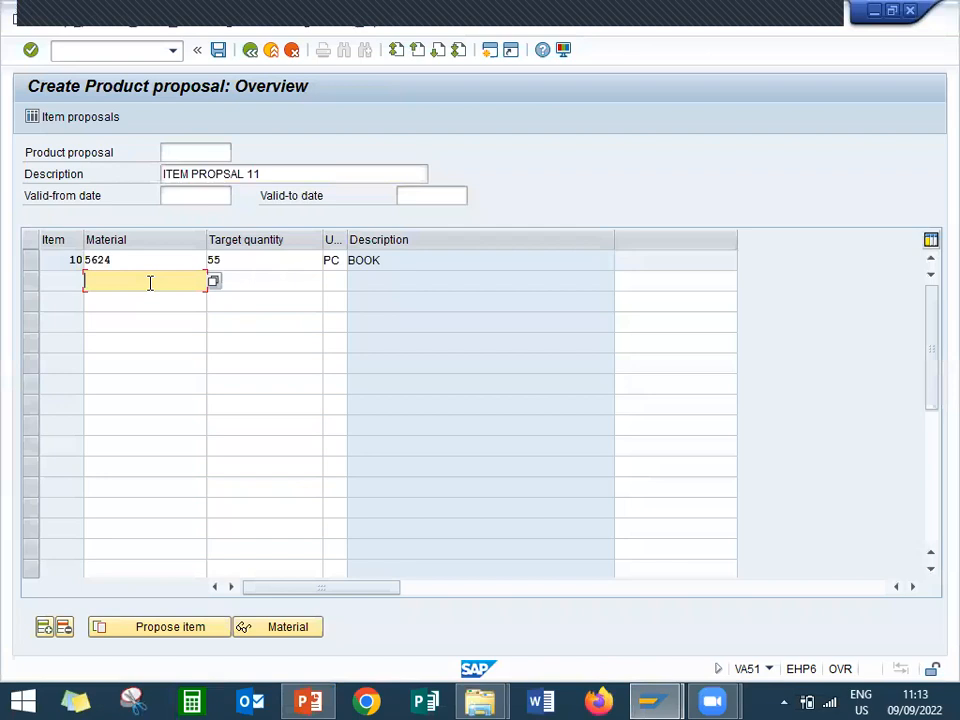
type("5757")
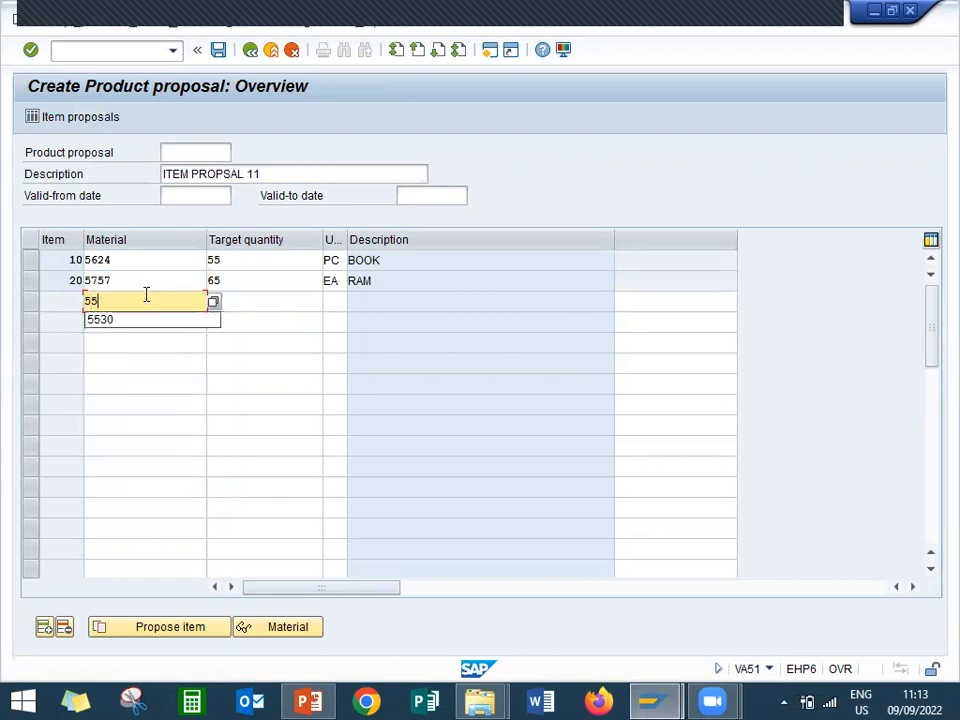
type("5758")
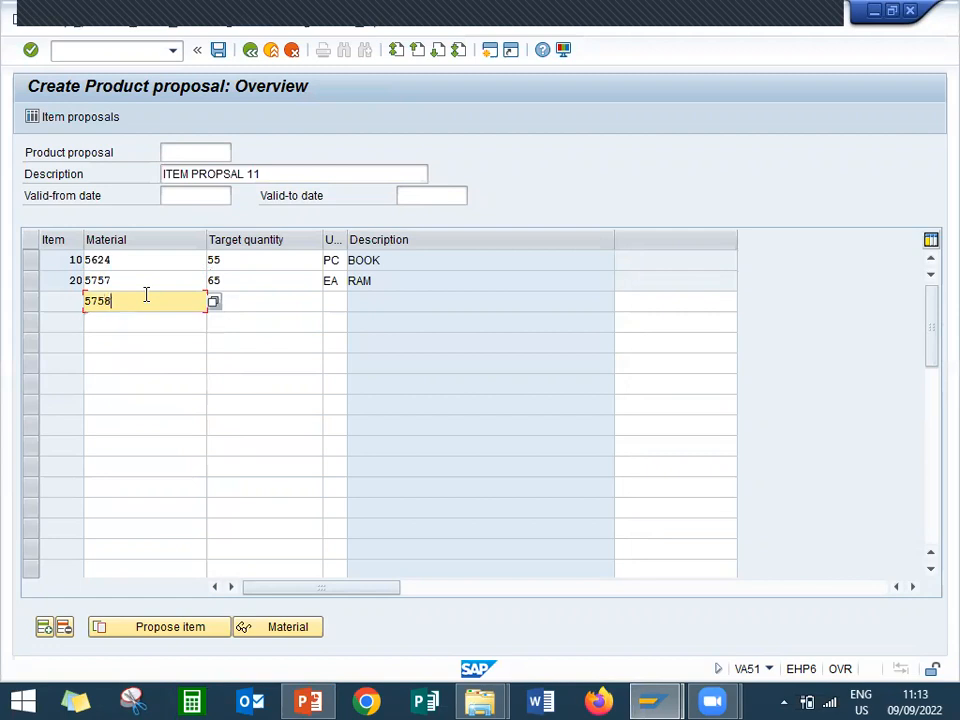
type("75")
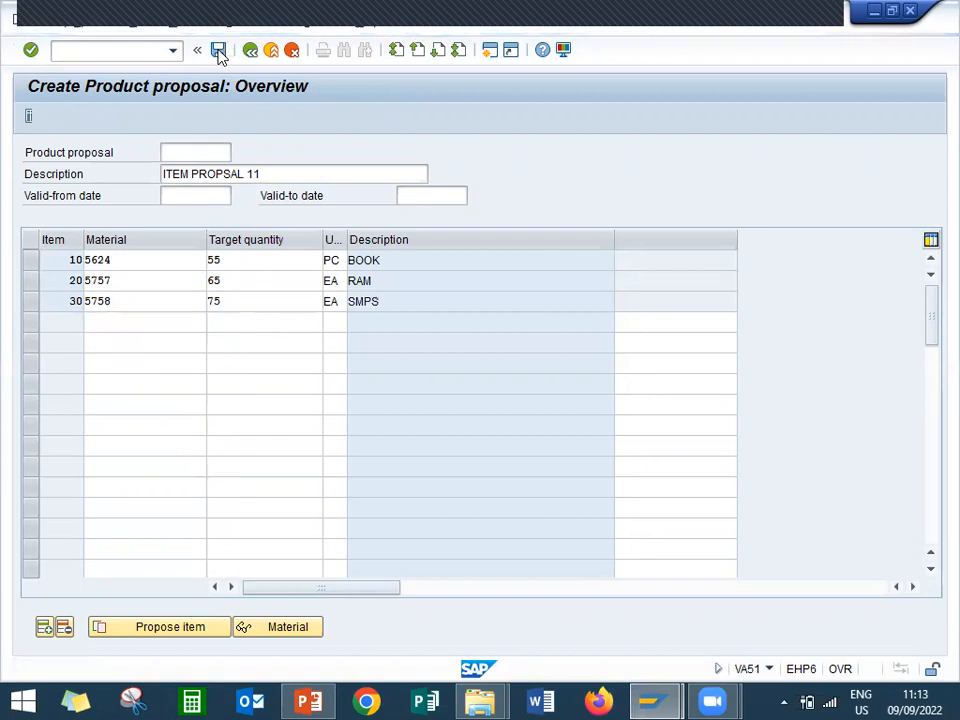
- Save the proposal as number 50000063 and dismiss the saved-message details window
left_click(220, 52)
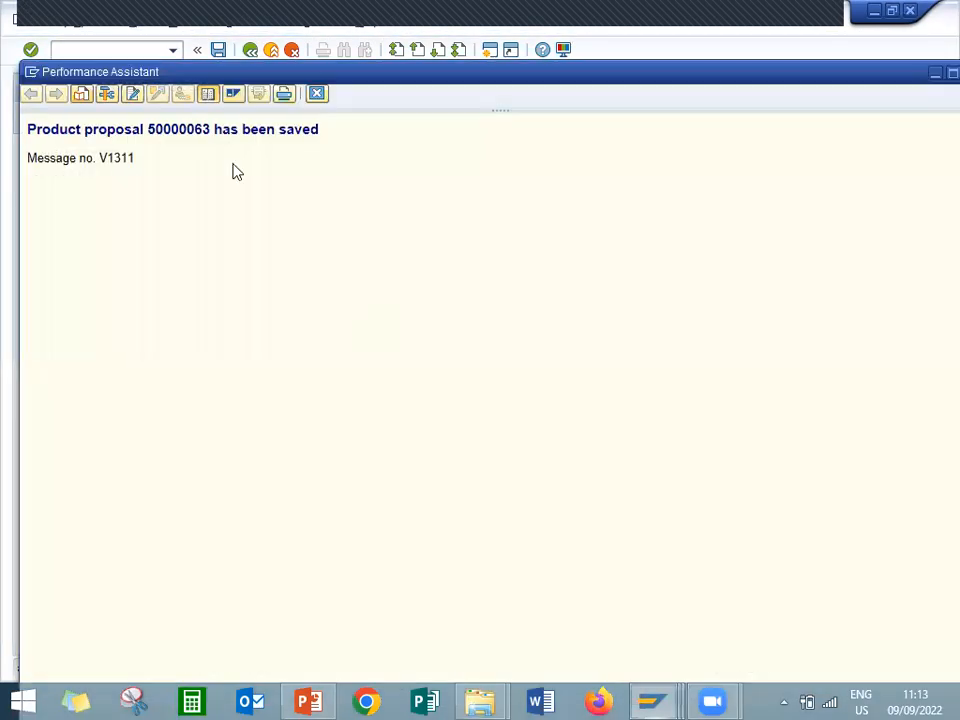
double_click(180, 128)
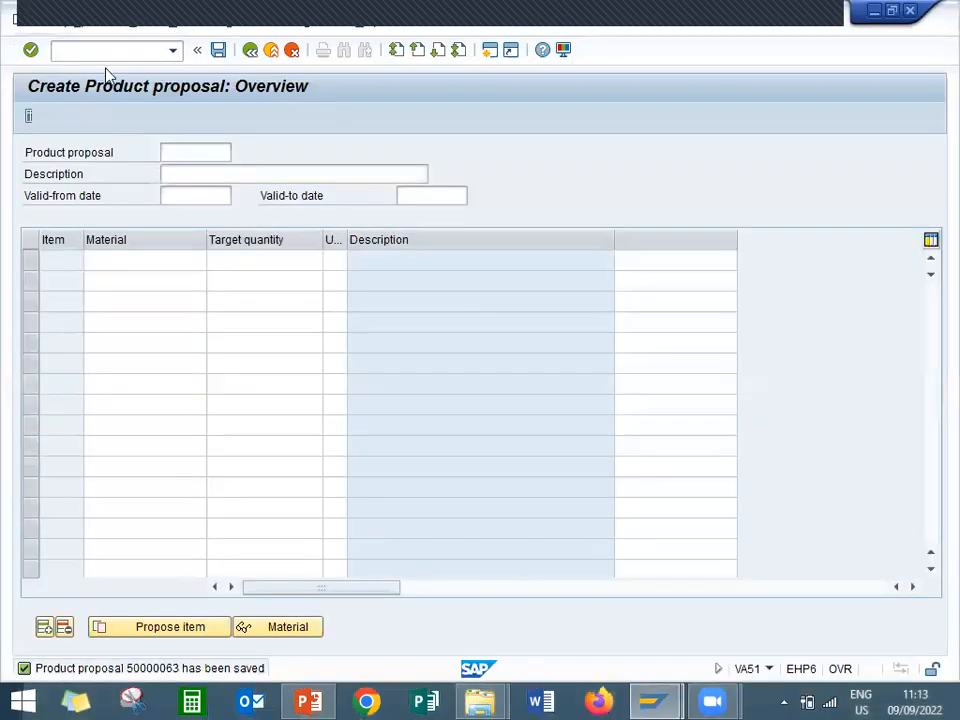
type("/n")
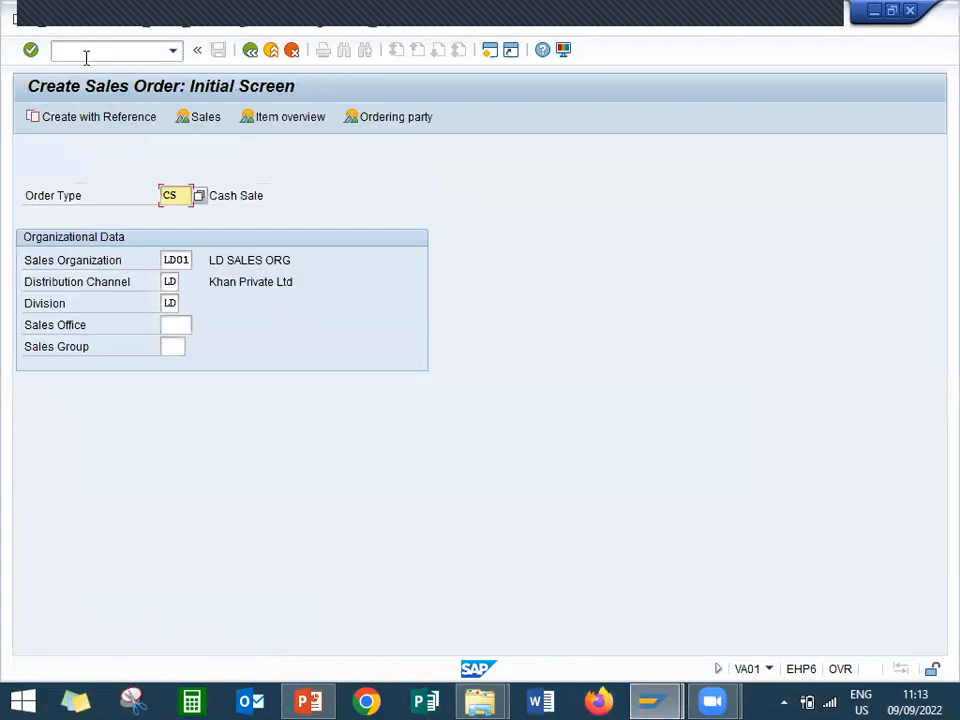
type("OR")
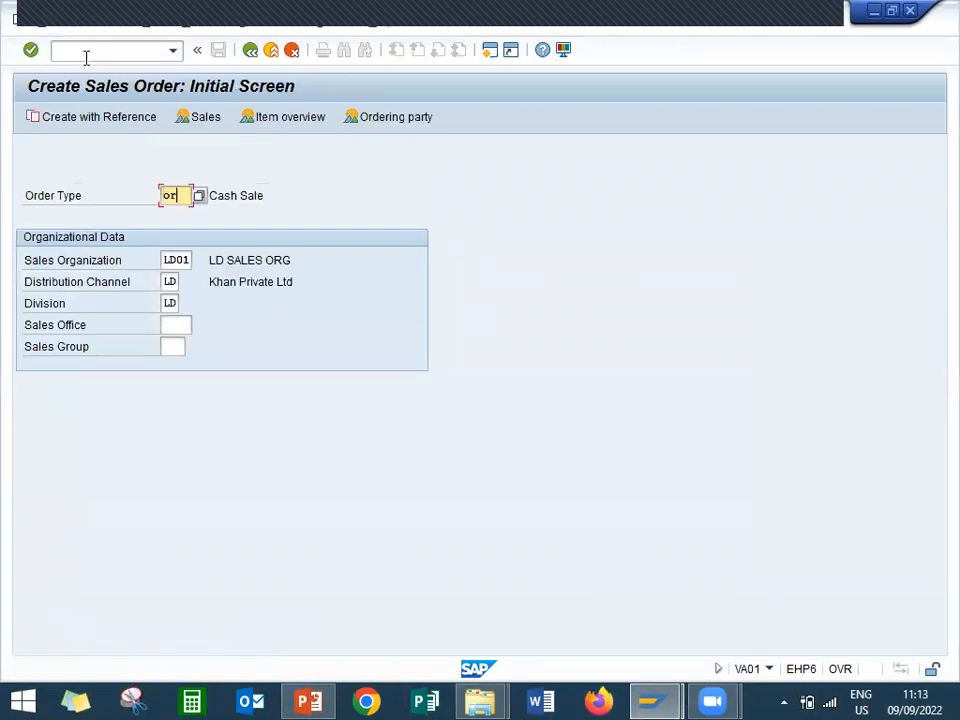
key("Enter")
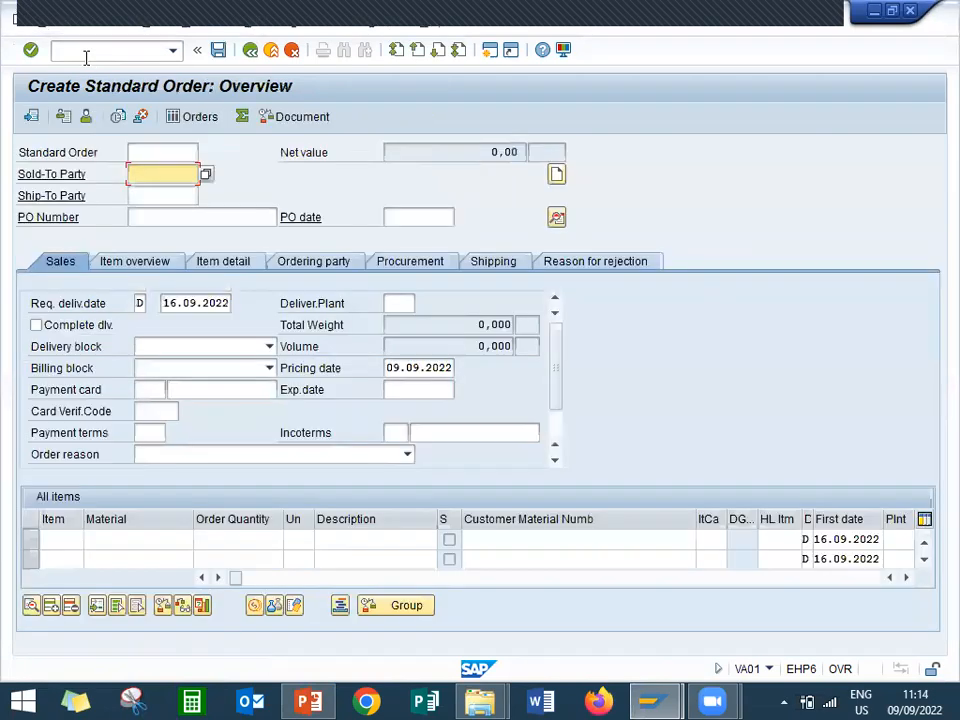
type("6000000105")
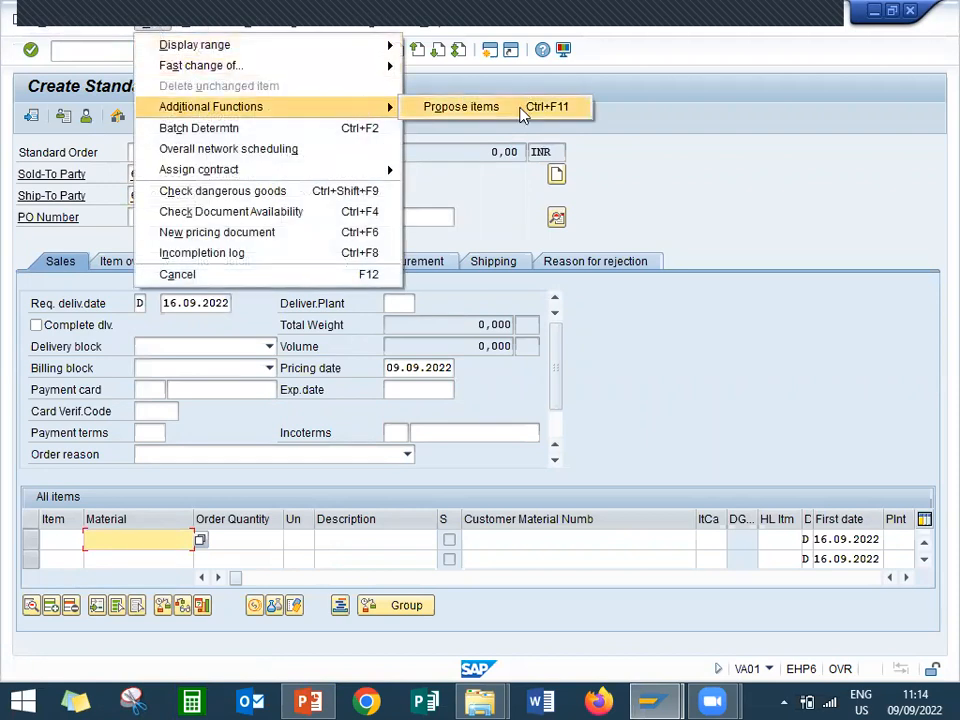
- Copy proposal 50000063 into the order with quantities, acknowledge the quotations notice and show item 10's shipping data
left_click(460, 106)
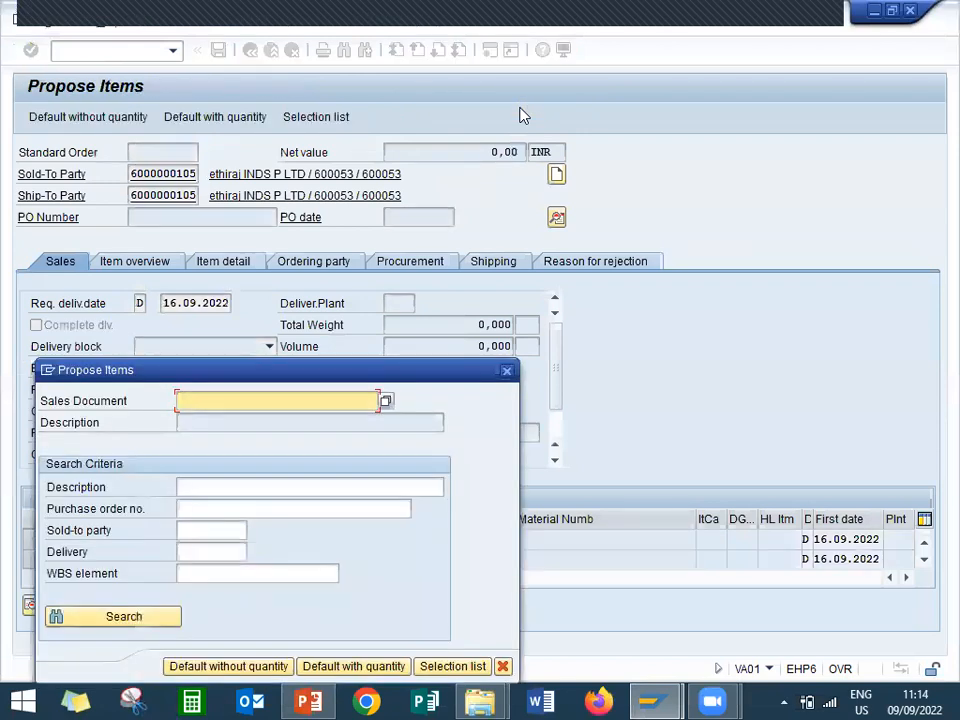
type("50000063")
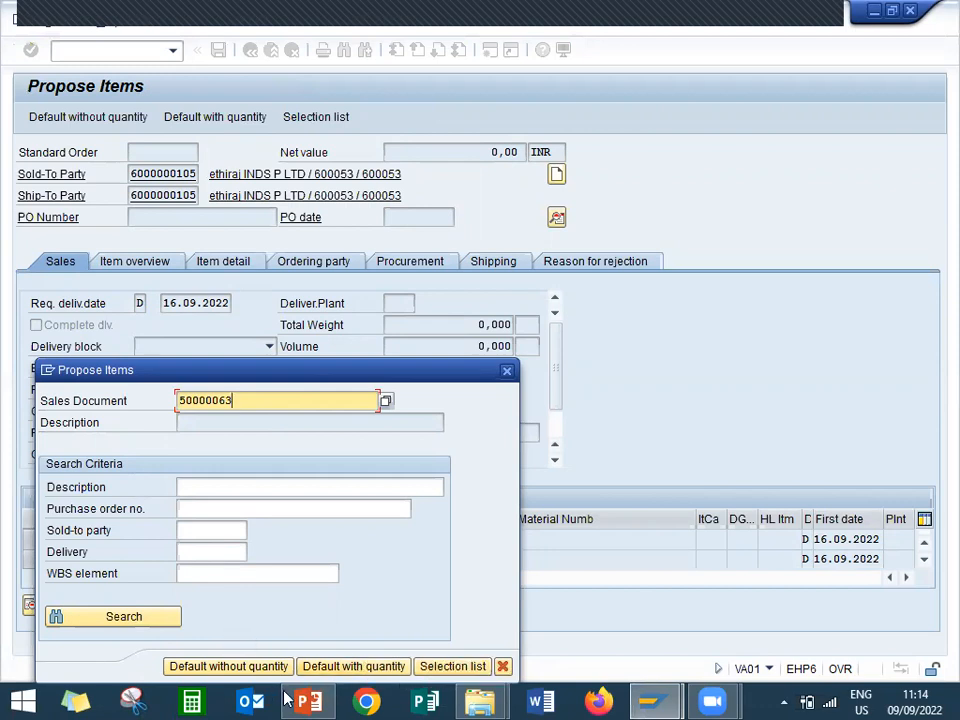
mouse_move(352, 666)
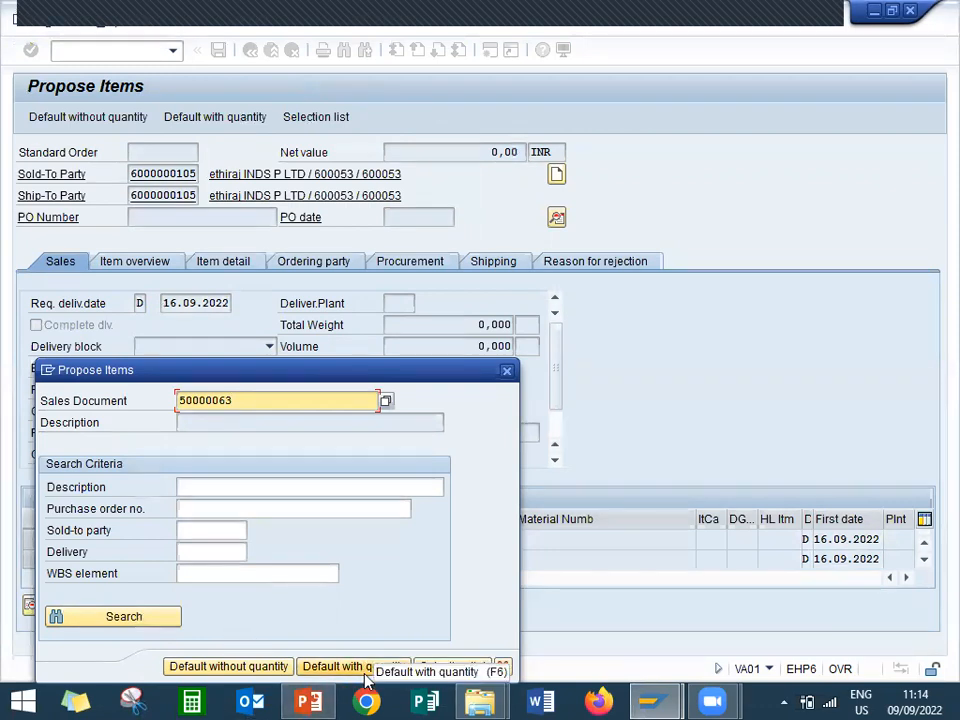
mouse_move(360, 682)
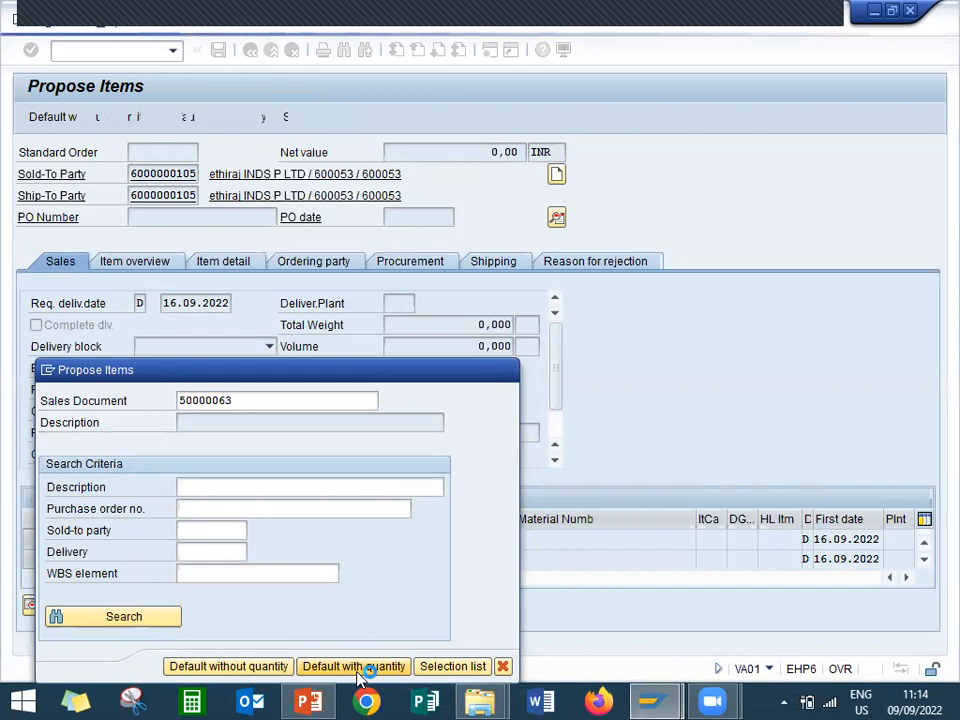
left_click(352, 666)
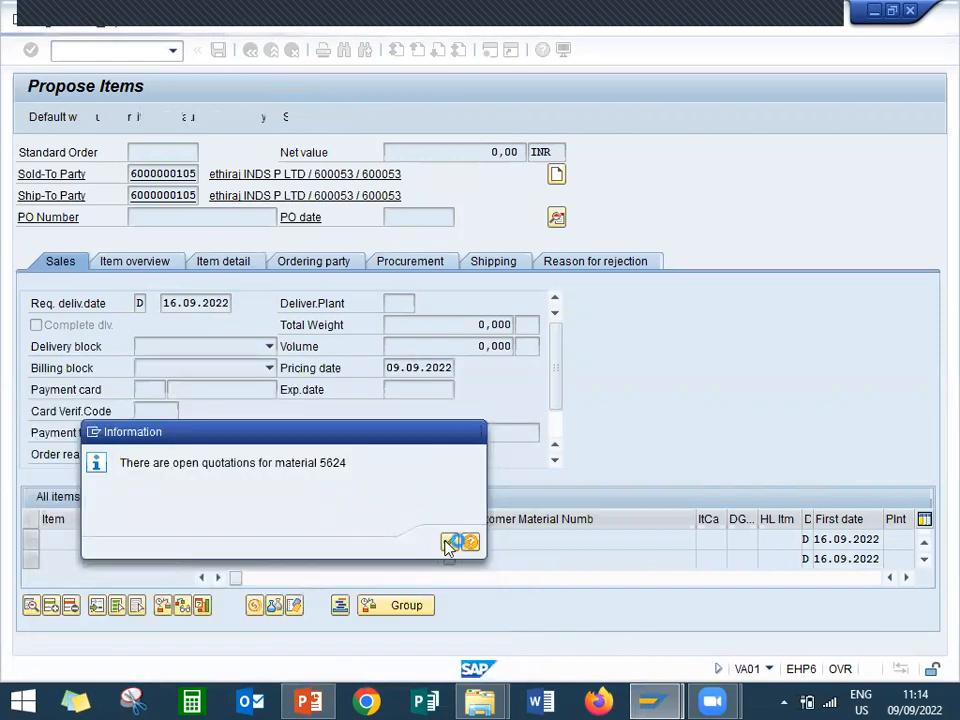
left_click(452, 542)
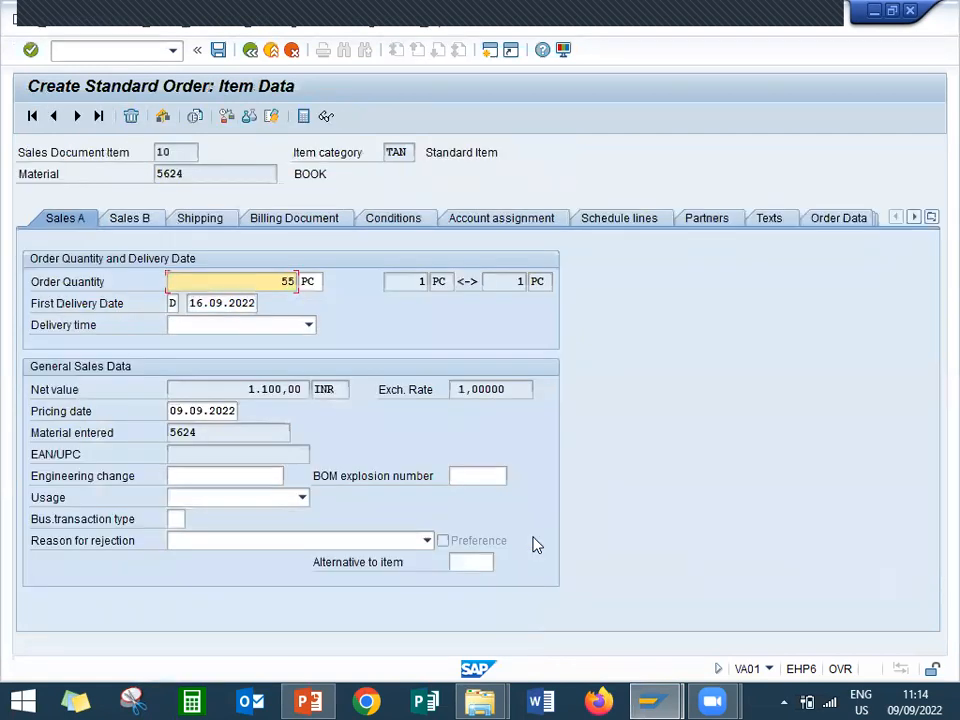
left_click(198, 218)
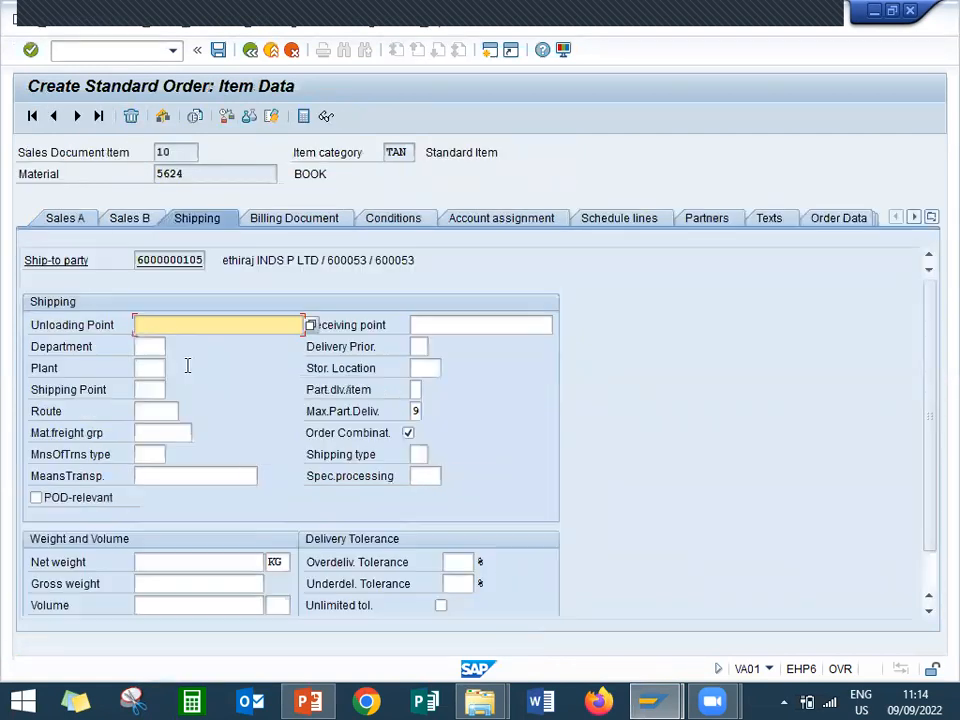
- Set plant LD01 on the current item and move on to the next order item's details
type("LD01")
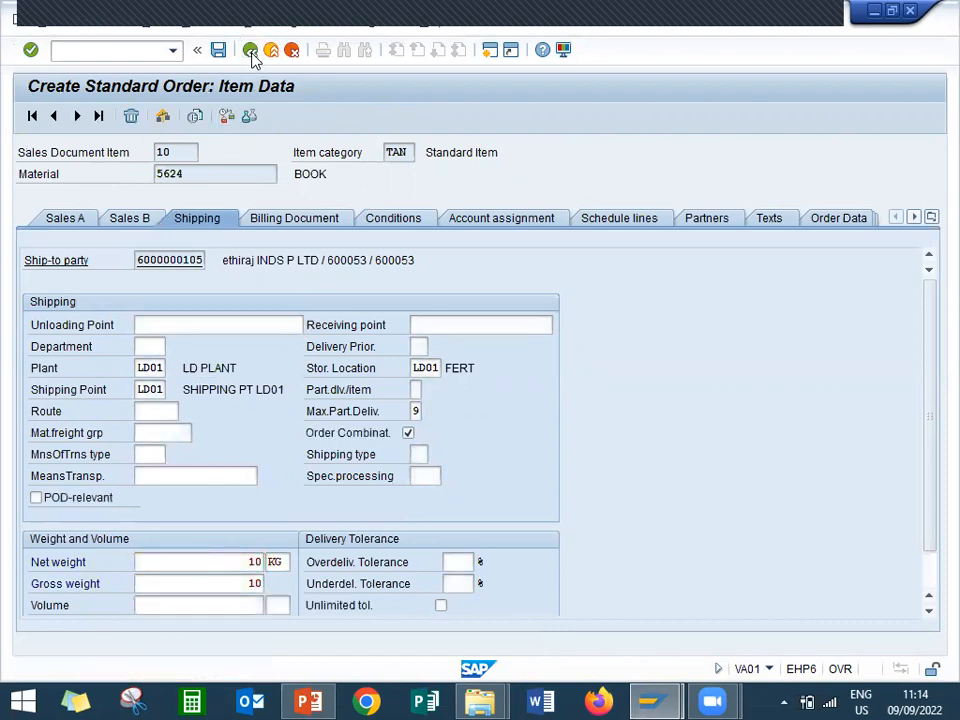
left_click(246, 48)
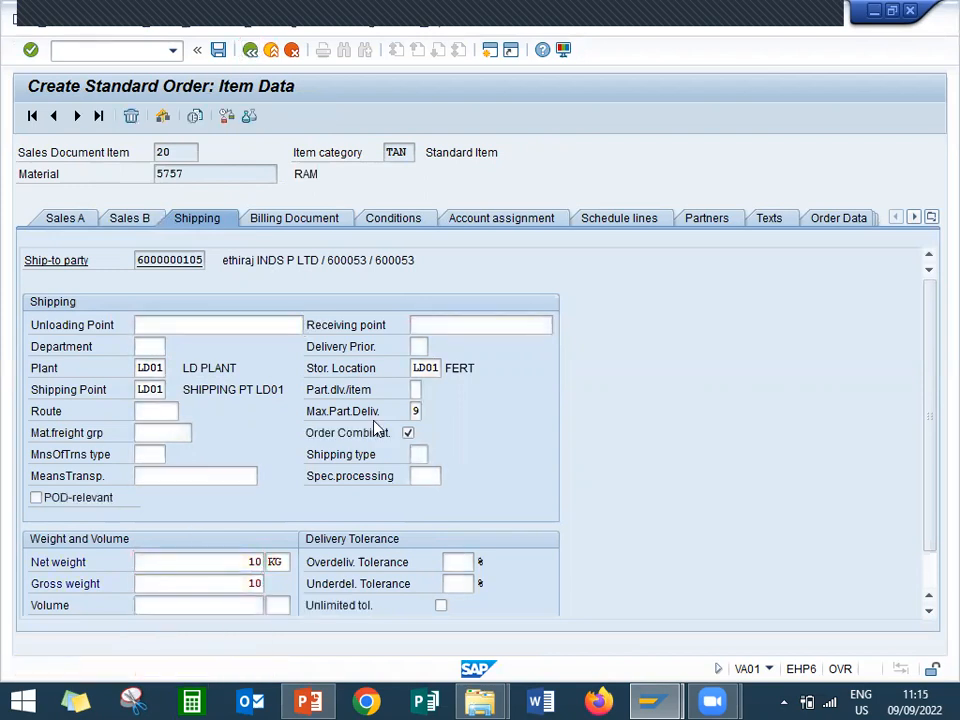
left_click(32, 114)
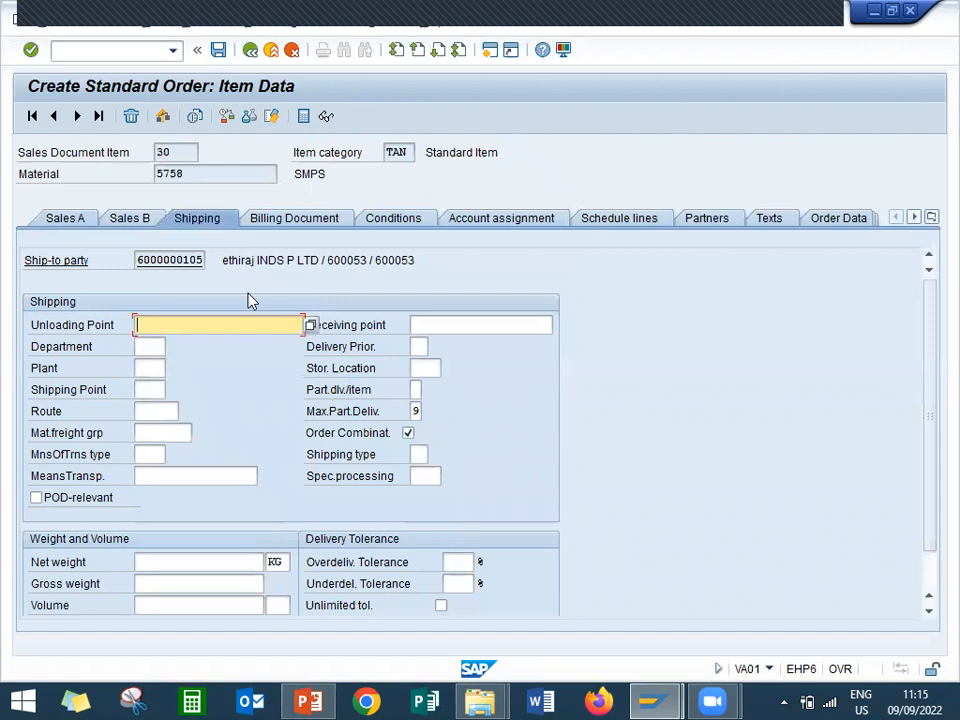
- Choose plant LD01 from the value list for the SMPS item and set its net weight to 10 KG
left_click(172, 368)
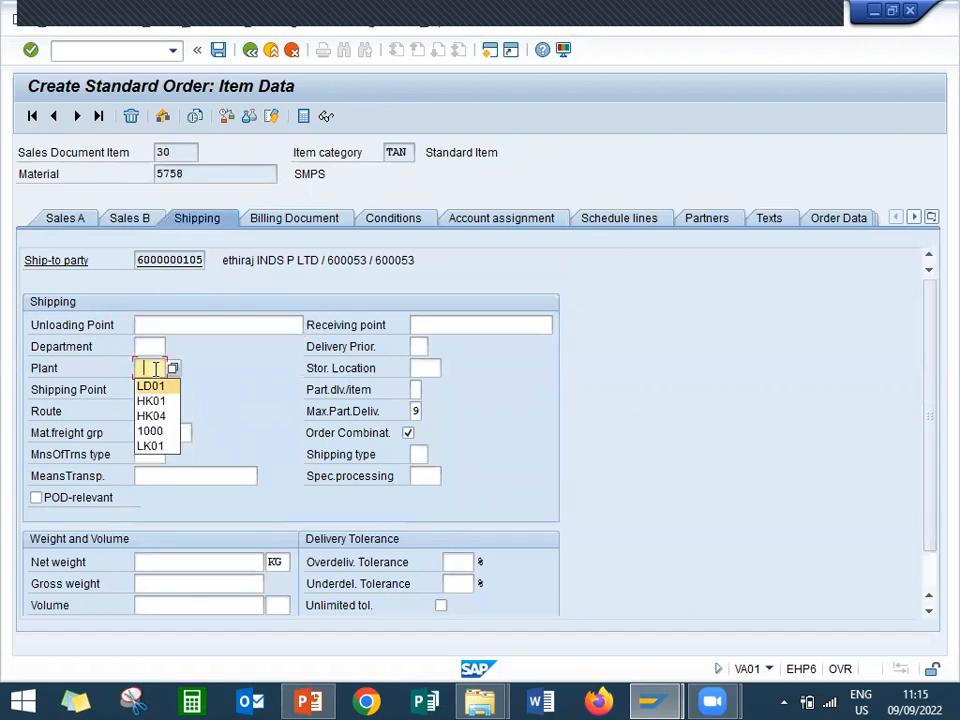
left_click(150, 384)
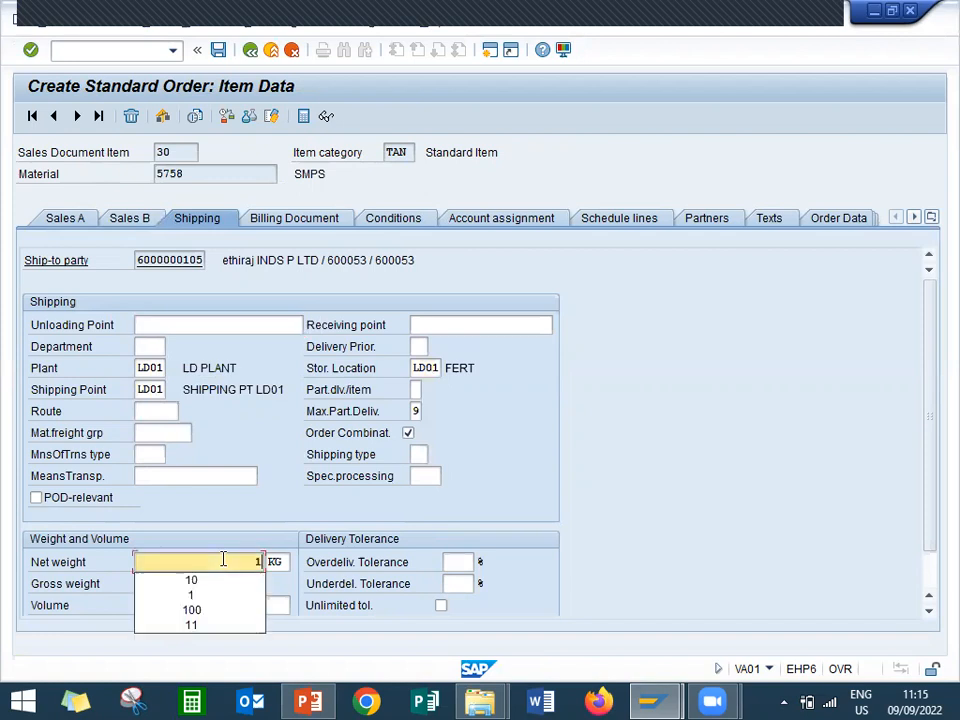
left_click(190, 580)
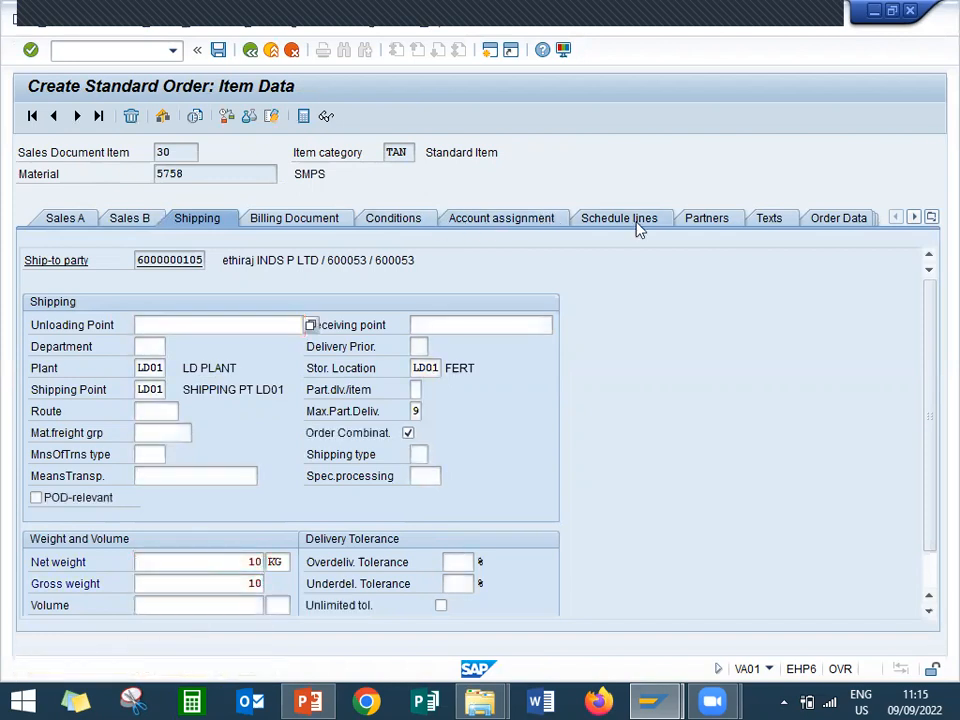
left_click(618, 218)
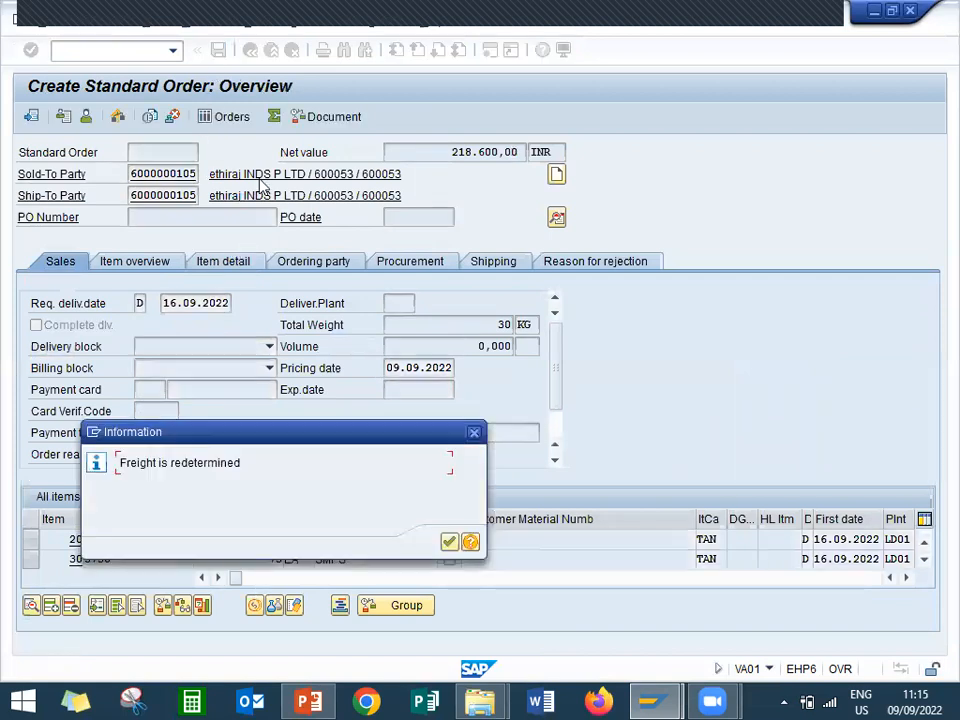
- Acknowledge the freight redetermination notice and save Standard Order 14995
left_click(448, 540)
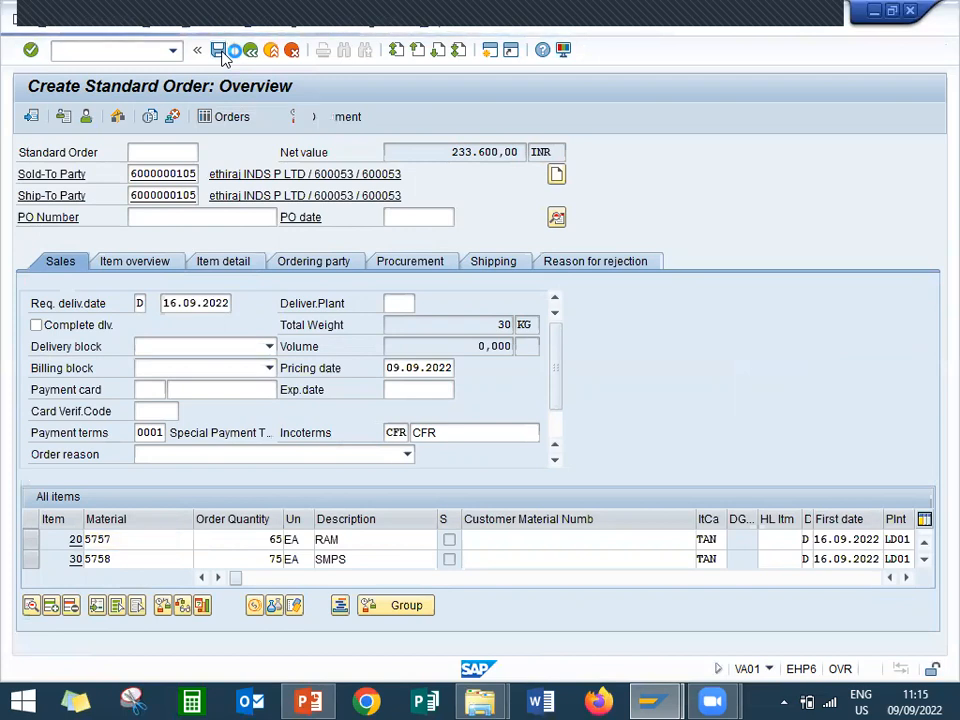
left_click(220, 50)
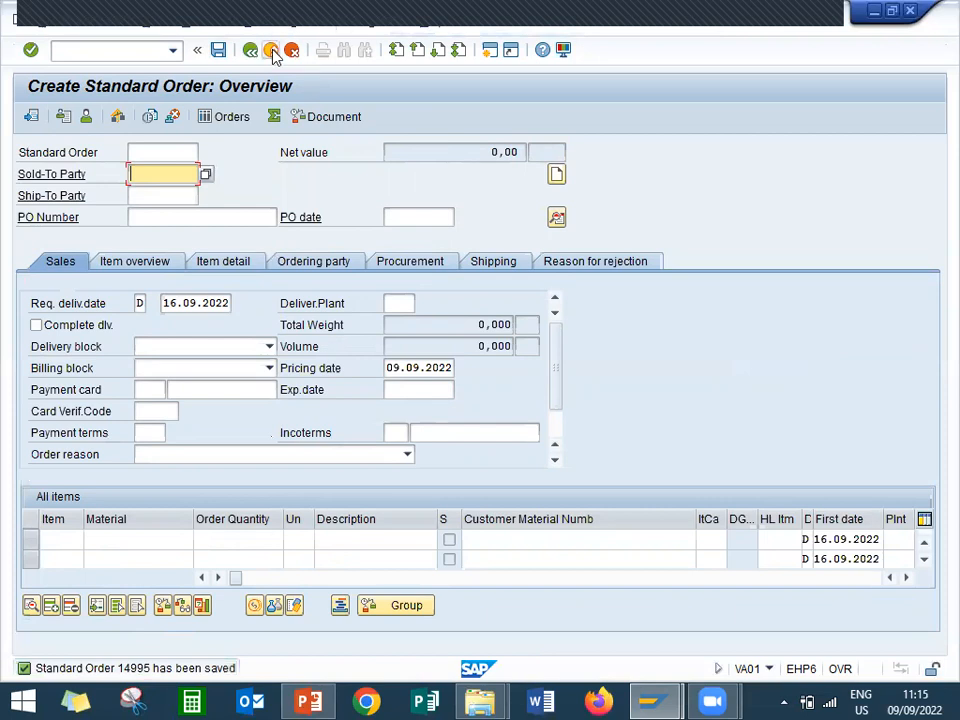
- Start VL01N and create the outbound delivery for order 14995 from shipping point LD01
left_click(268, 50)
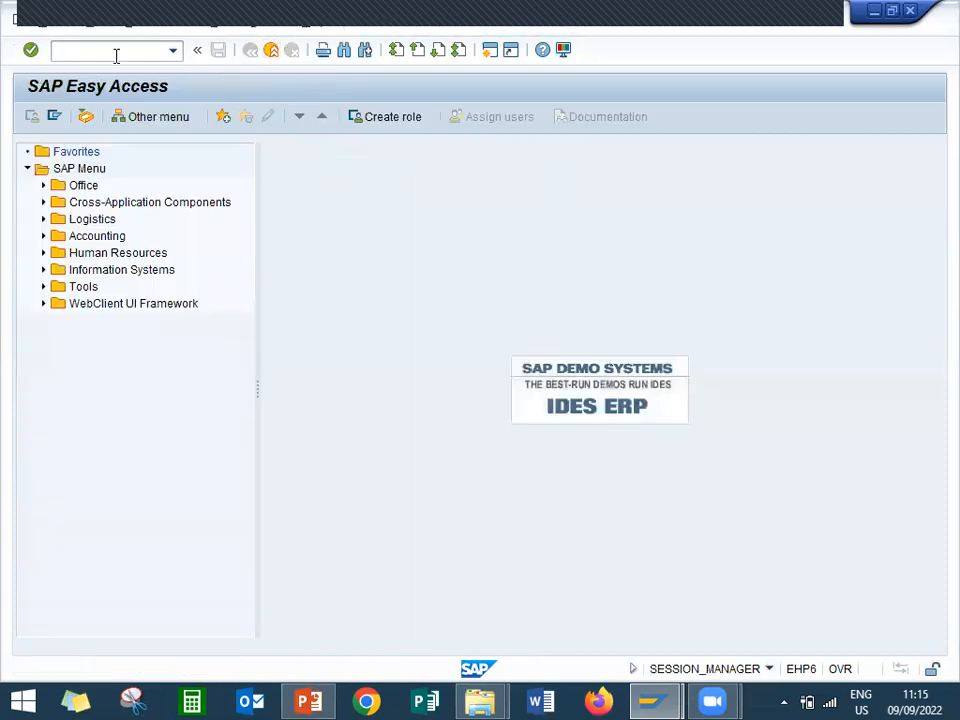
type("vl01n")
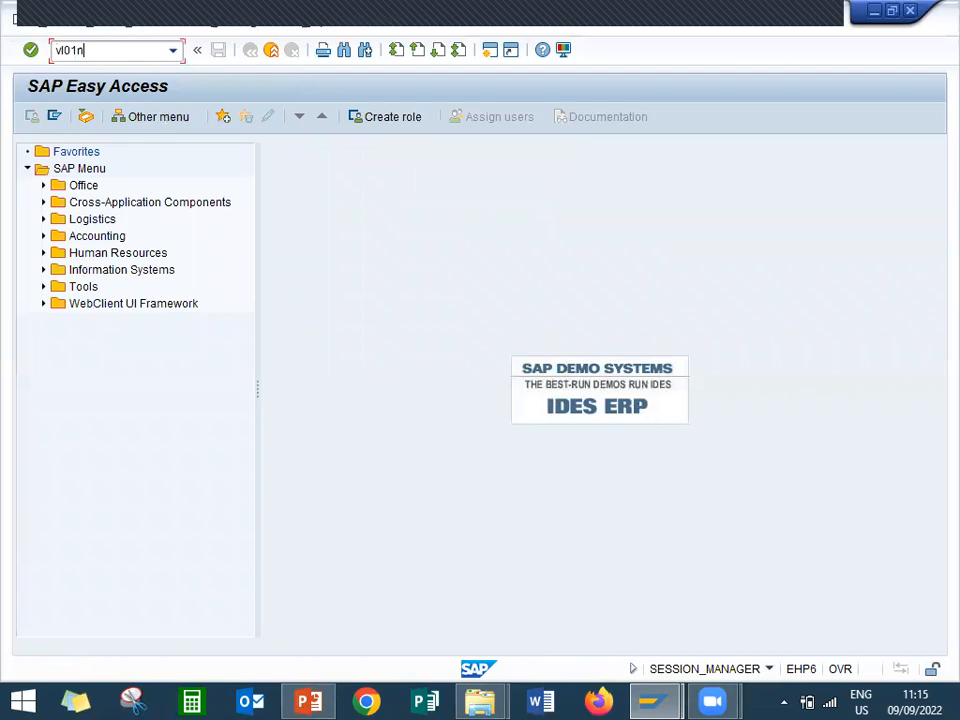
key("Enter")
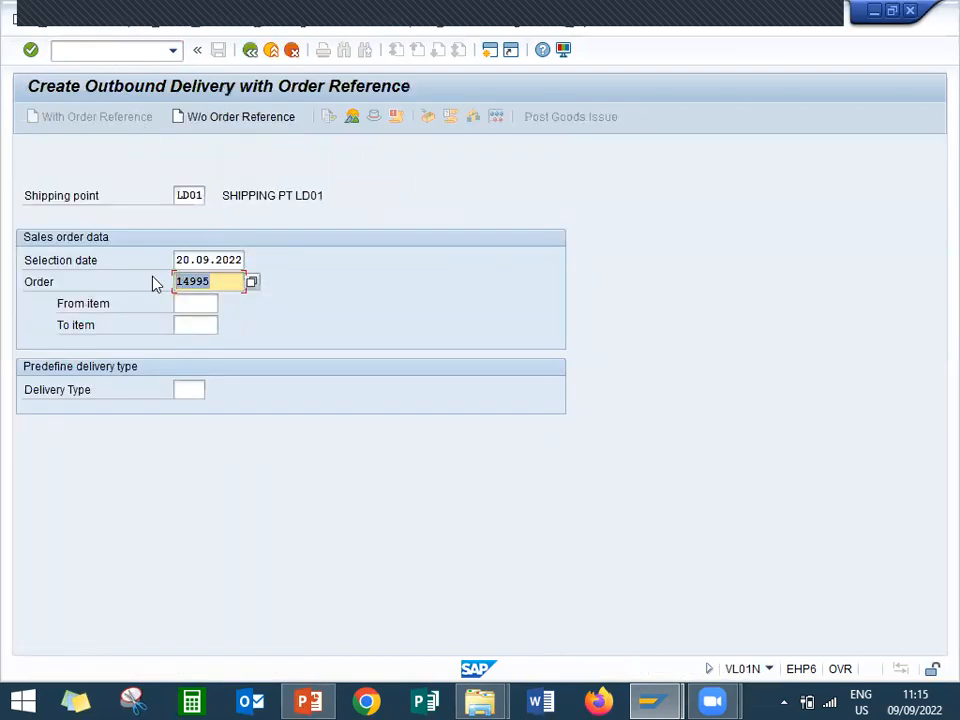
key("Enter")
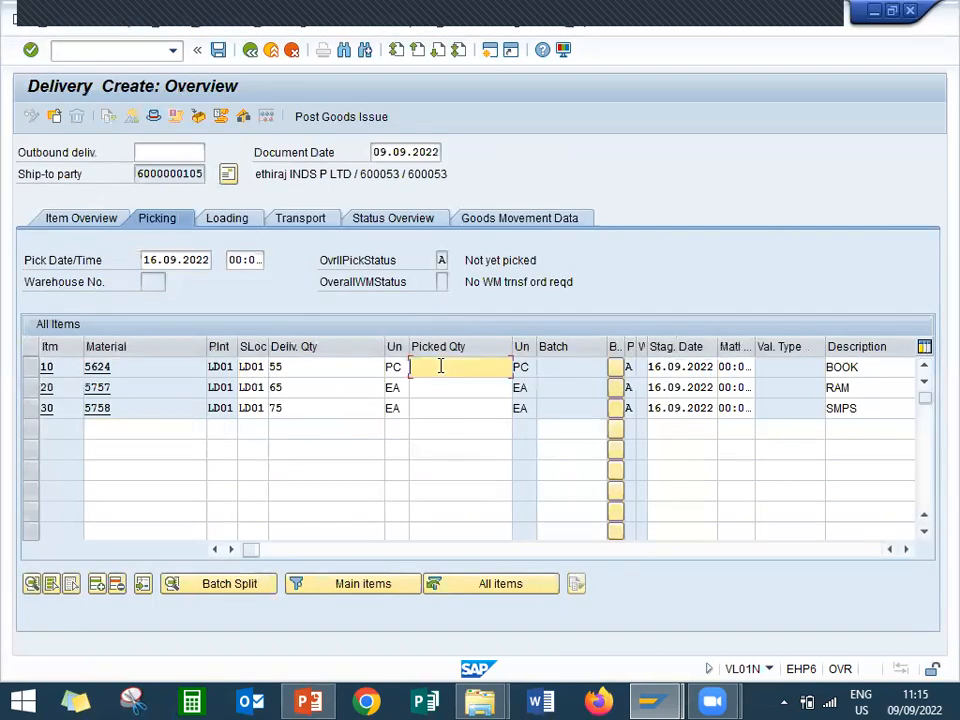
- Enter picked quantities 55, 65 and 75, returning from the Post Goods Issue error log to finish picking
type("55")
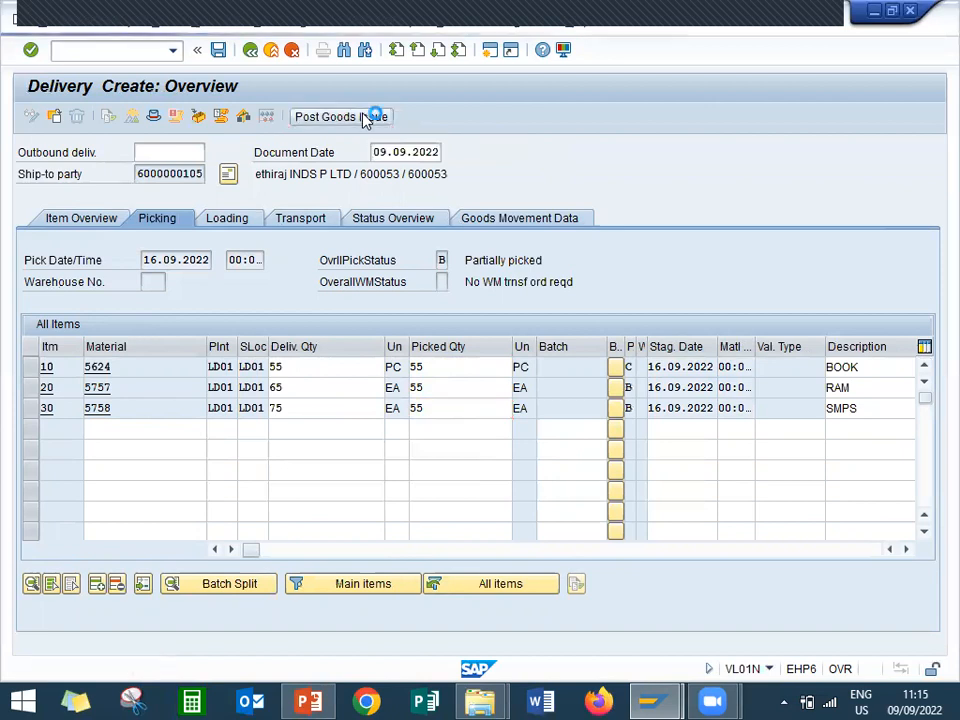
left_click(342, 116)
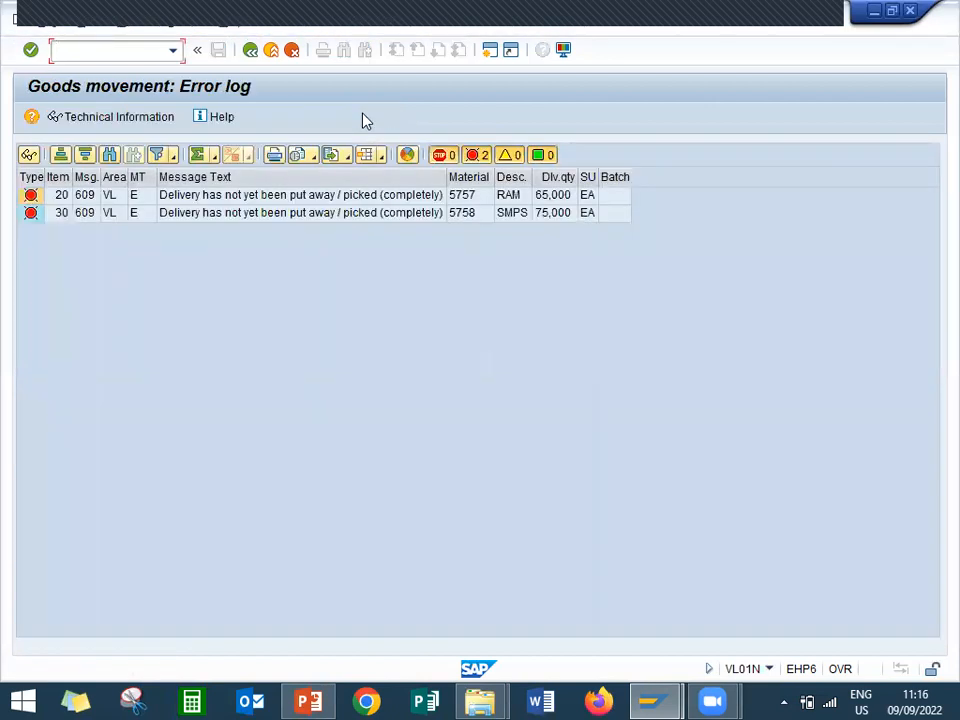
left_click(250, 50)
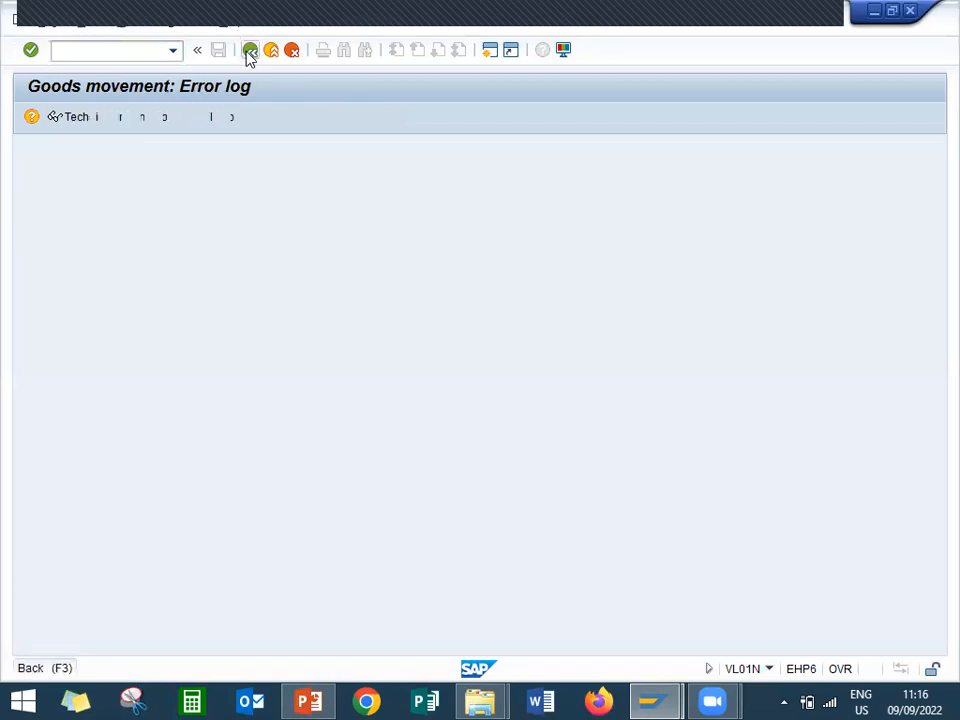
left_click(250, 50)
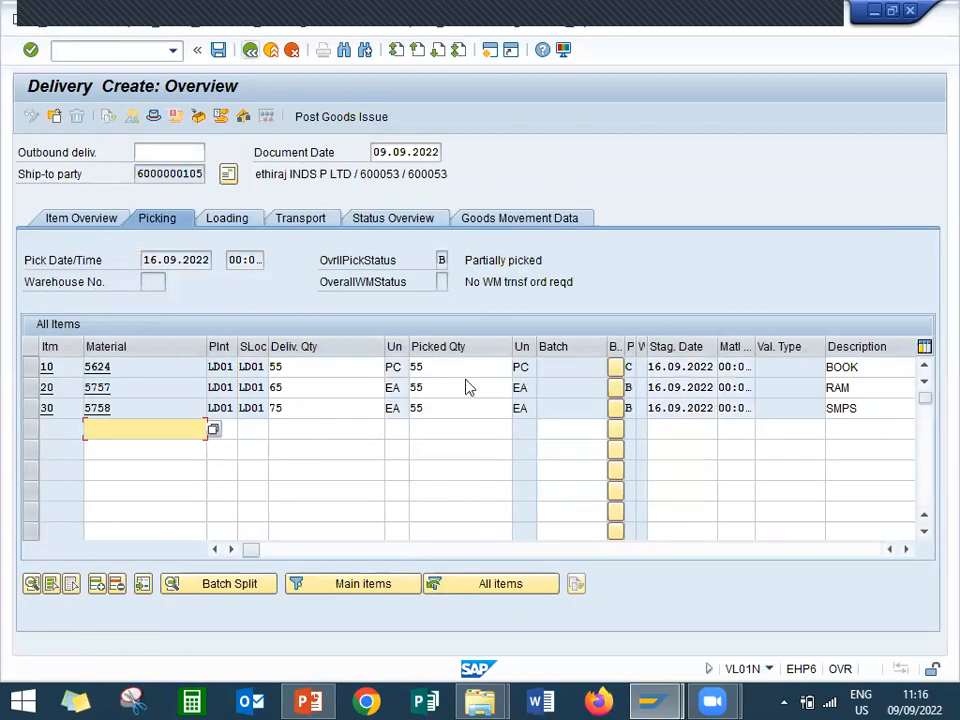
left_click(436, 388)
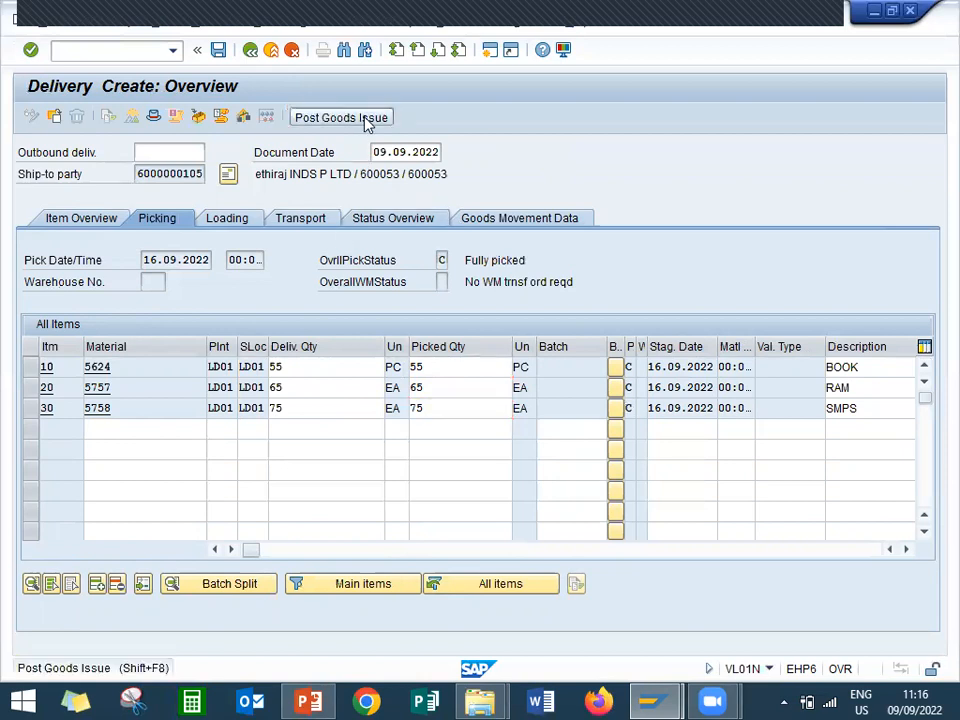
- Post goods issue for the fully picked delivery and return to the Easy Access menu
left_click(340, 116)
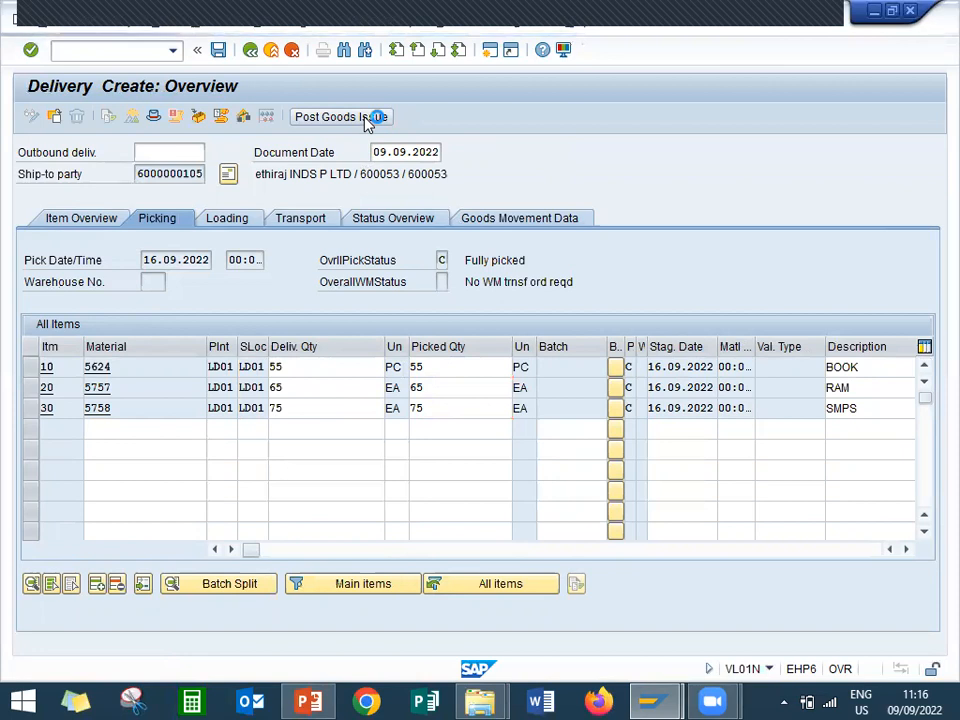
left_click(340, 116)
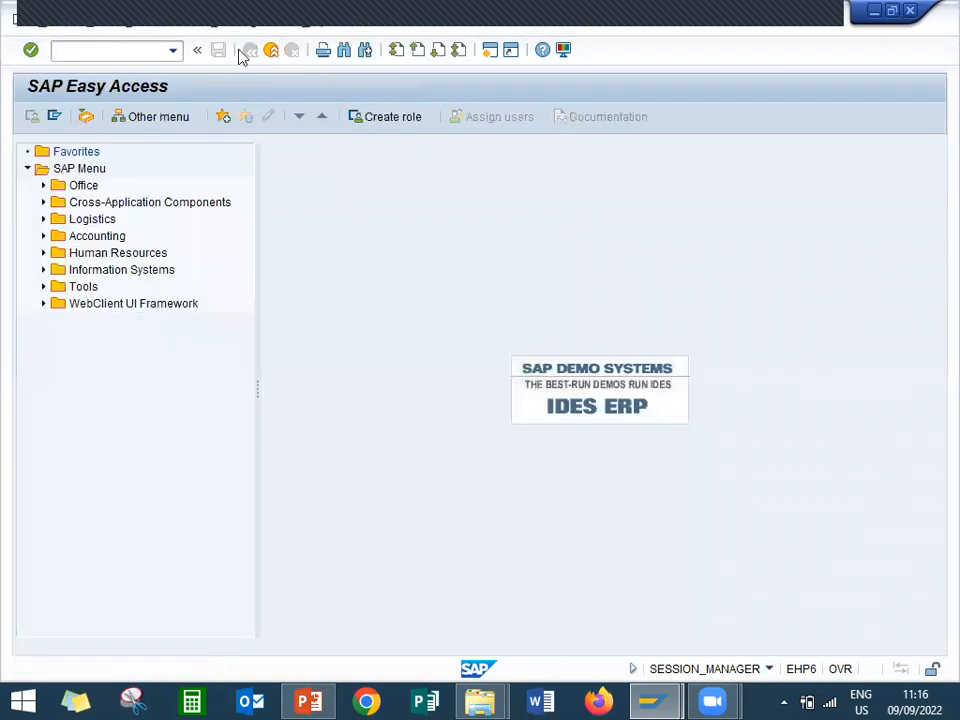
- In VF01, bill delivery 80017622 as an F2 invoice for BOOK, RAM and SMPS at 233,600.00 INR and save it
type("vf01")
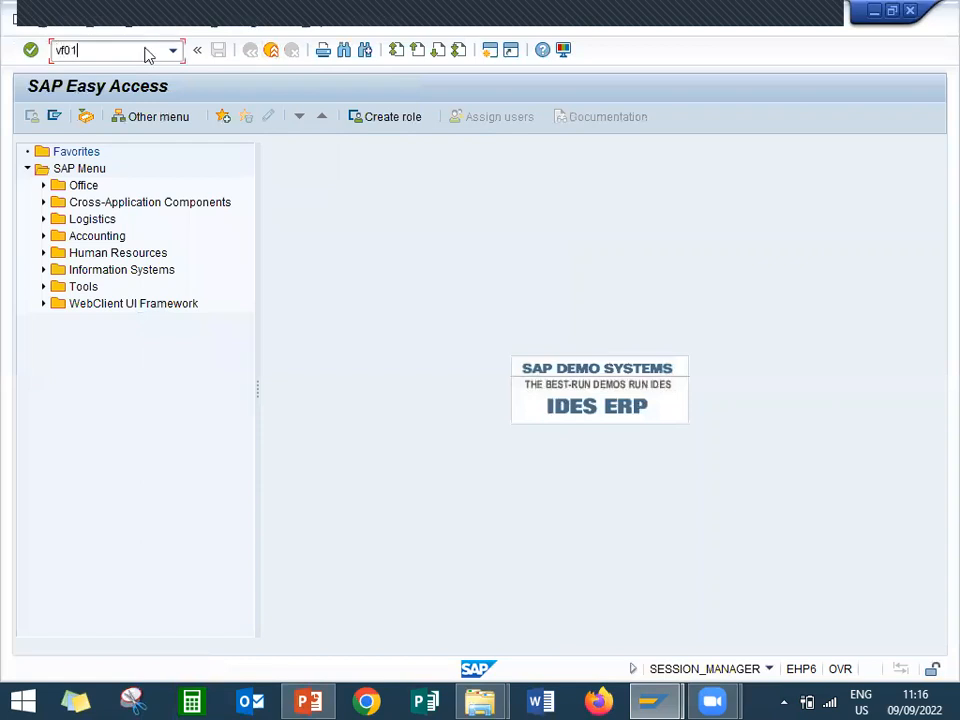
key("Enter")
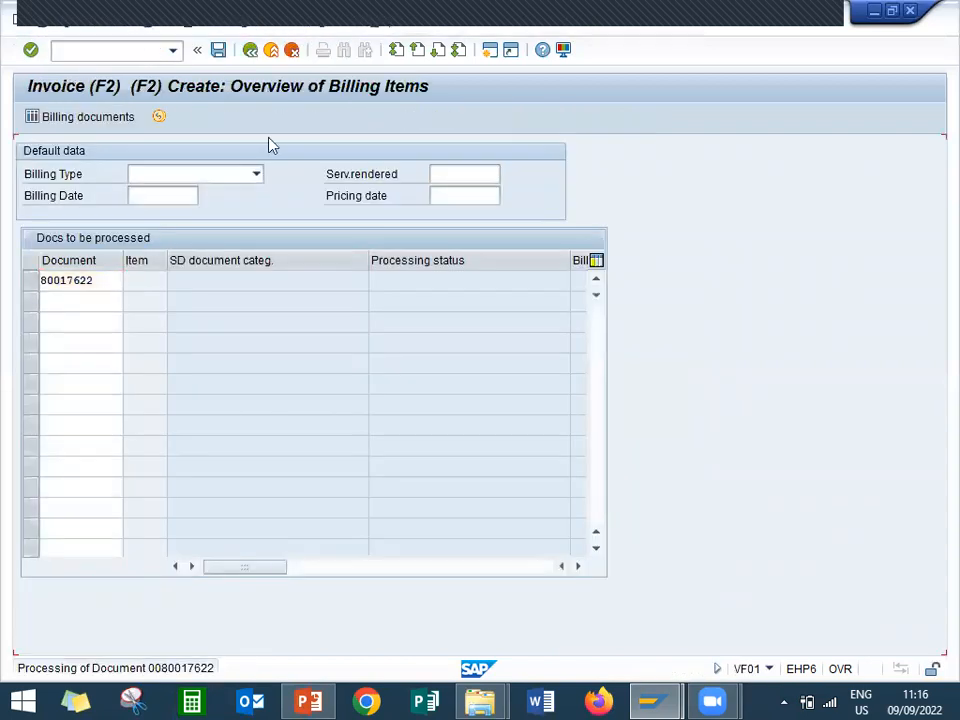
left_click(220, 52)
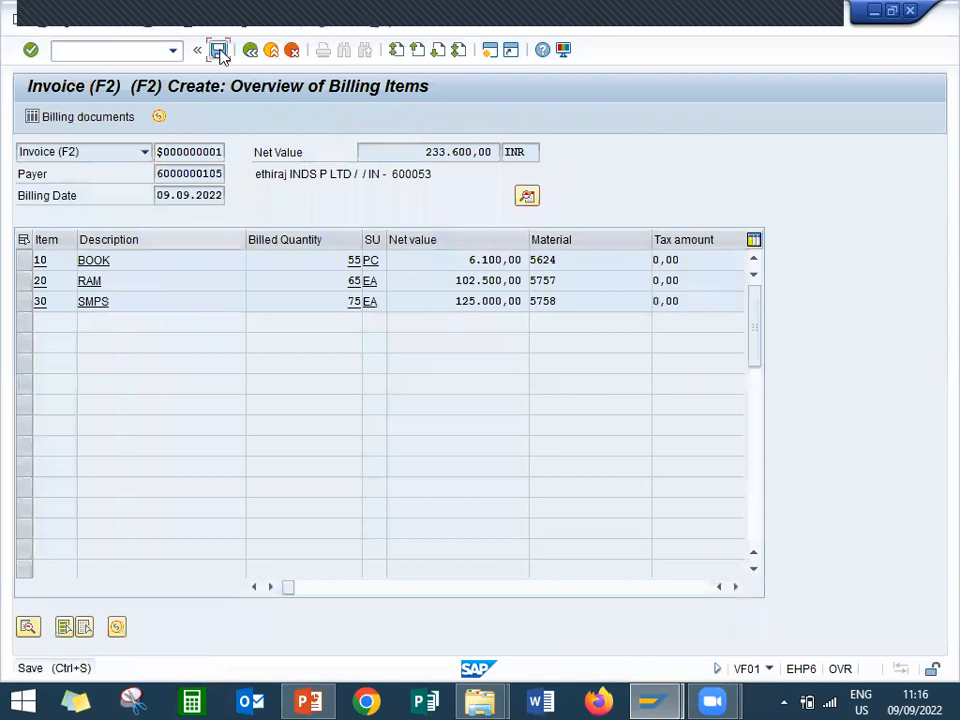
left_click(228, 48)
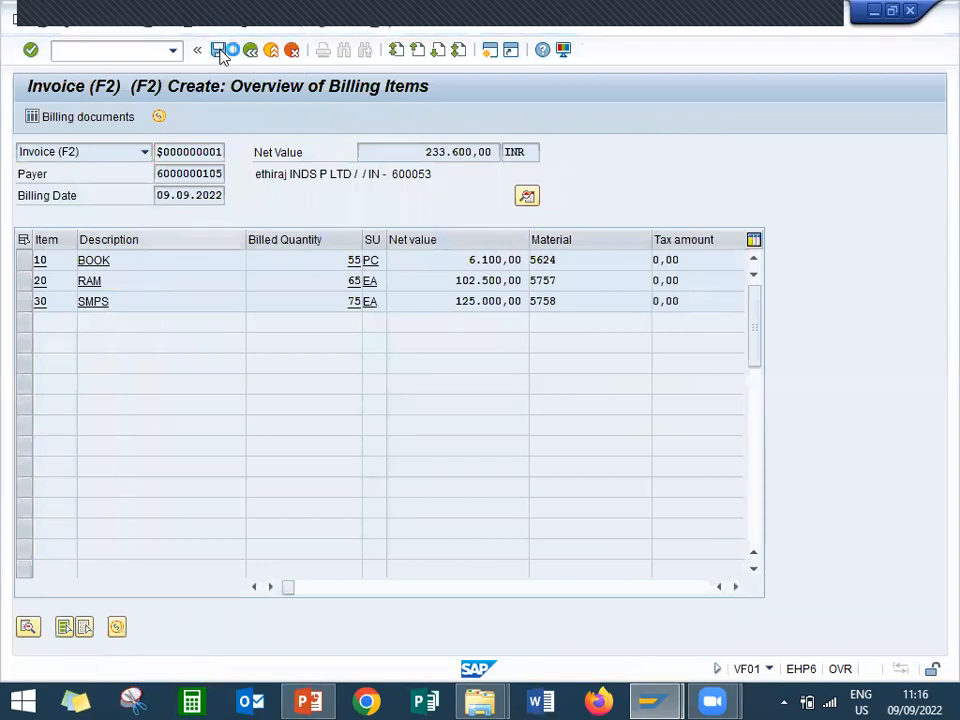
left_click(224, 50)
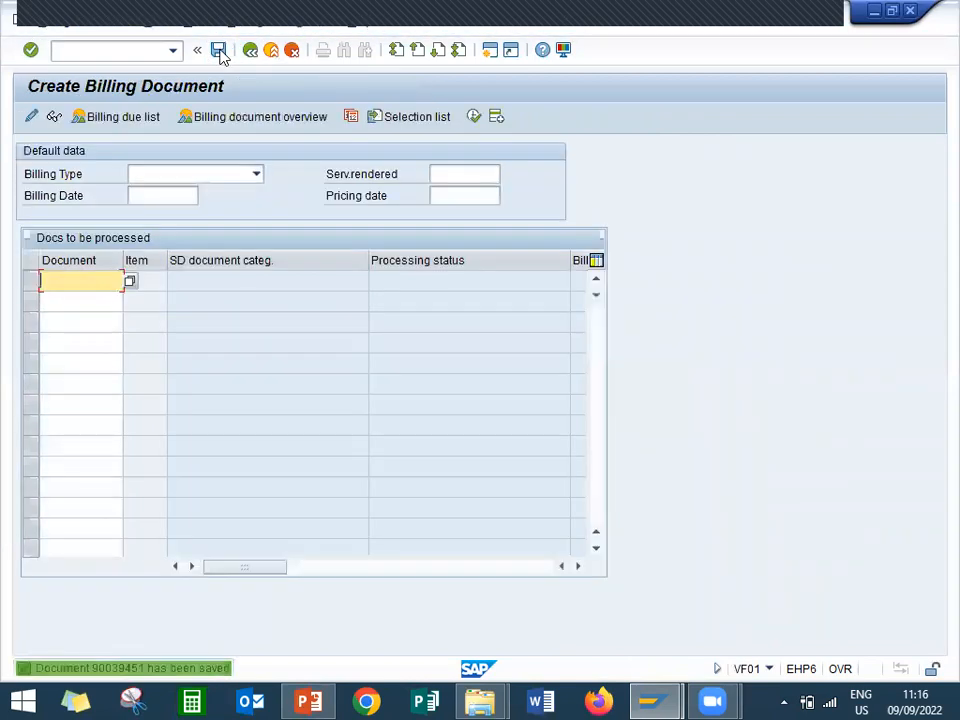
left_click(214, 50)
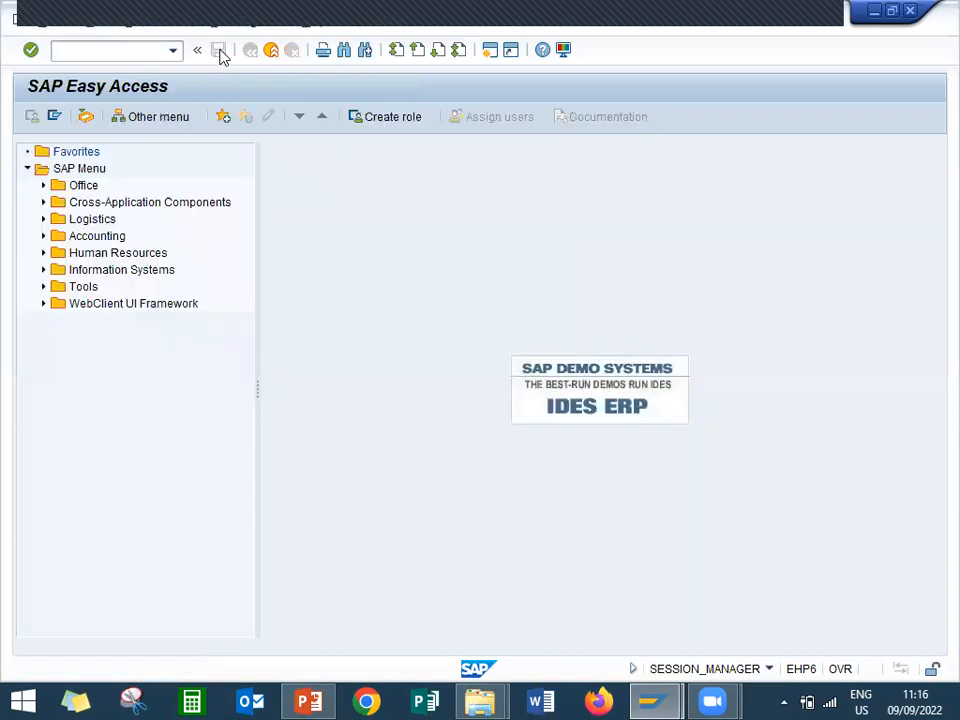